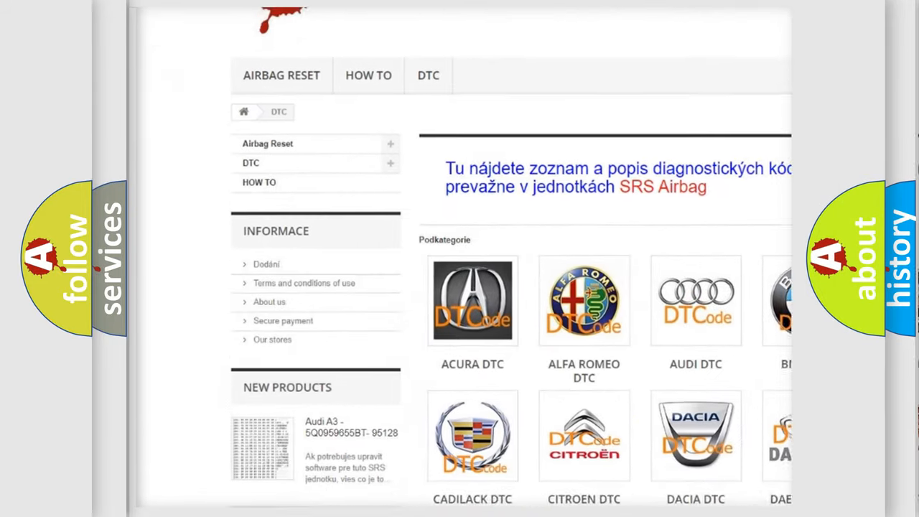
Scroll past the manufacturer logos and B-code listing to the B13xx–B1A codes.
scroll("down", 3)
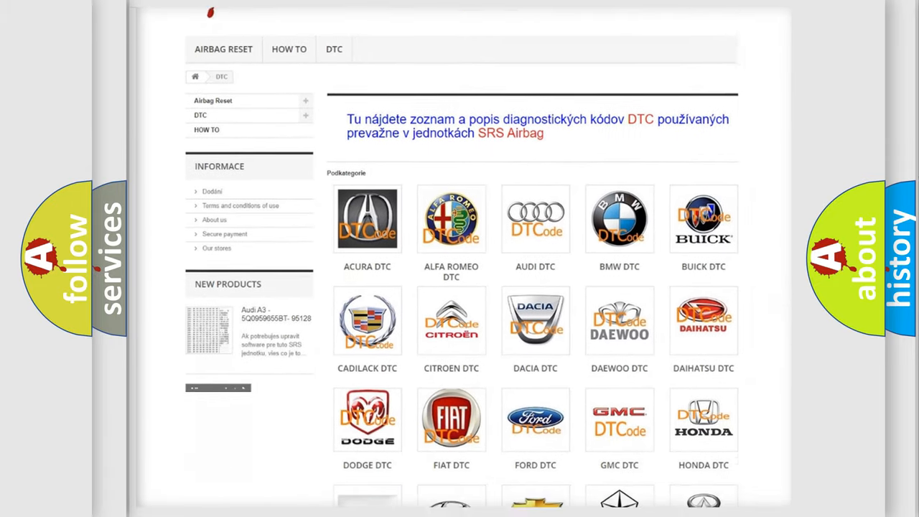
scroll("down", 3)
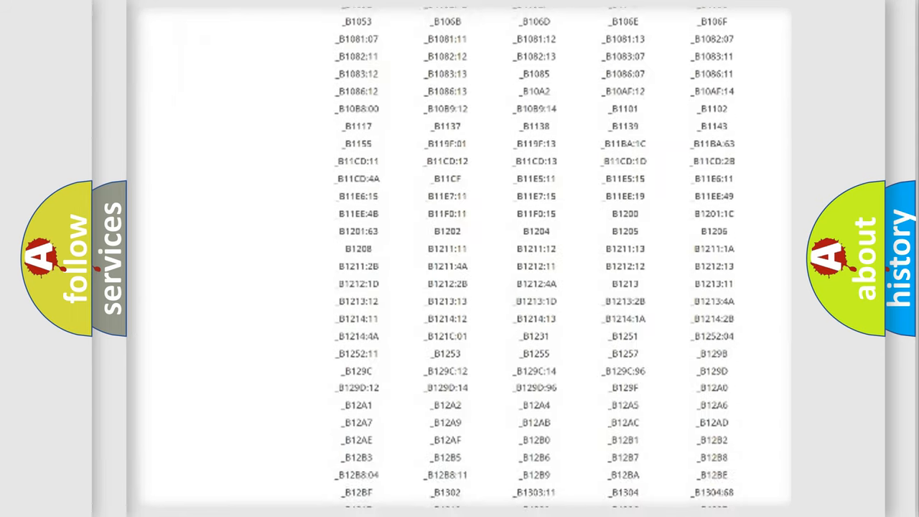
scroll("down", 3)
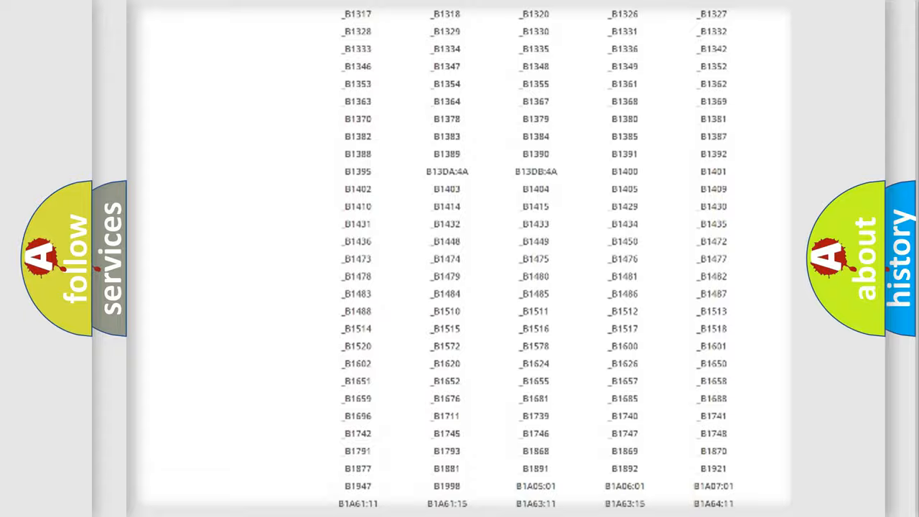
scroll("up", 3)
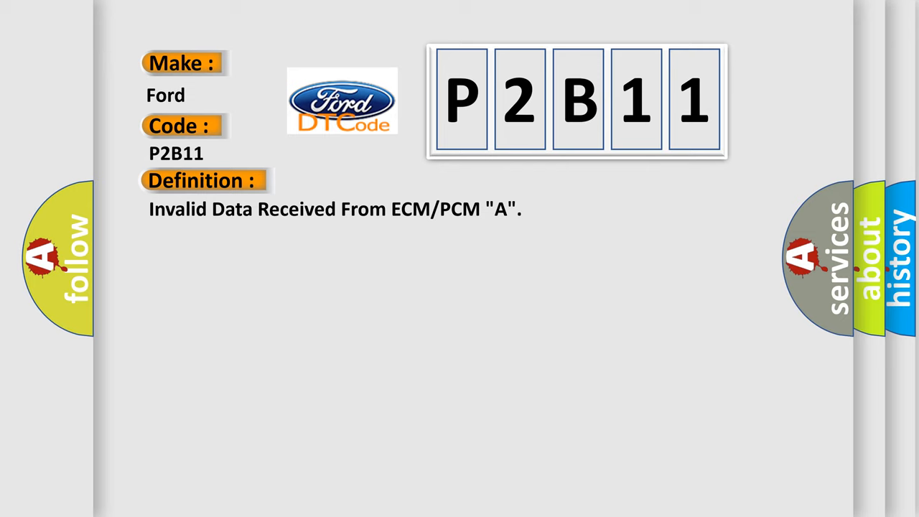
Reveal the P2B11 description: ignition on, over 0.2 s since power up, engine start completed.
left_click(374, 180)
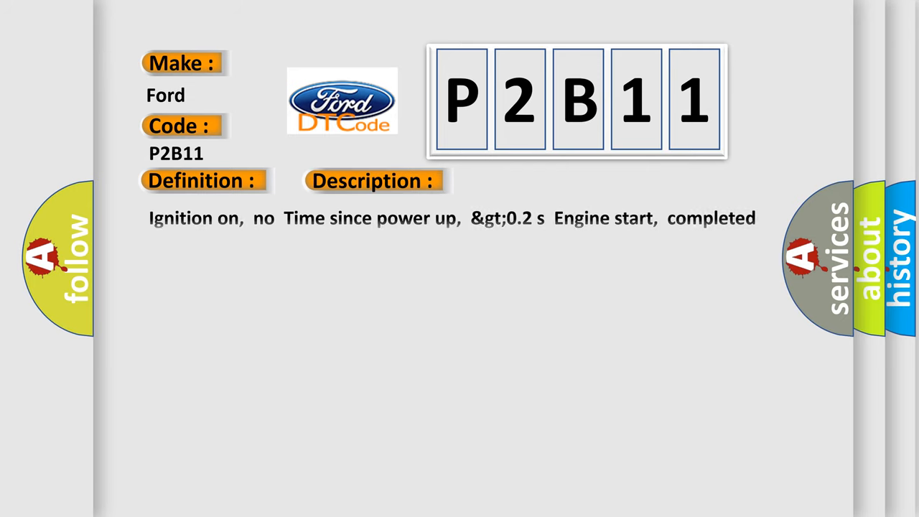